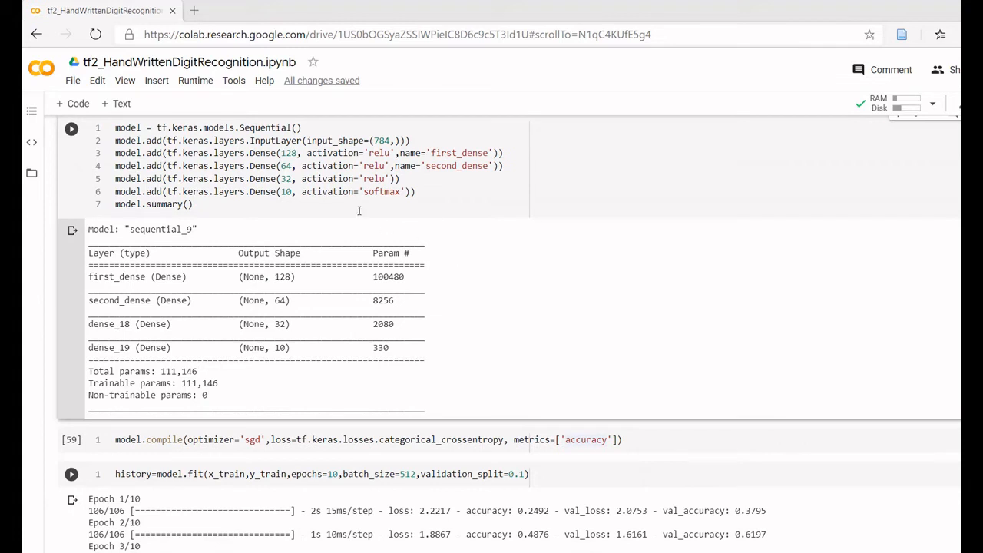
pyautogui.moveTo(258, 157)
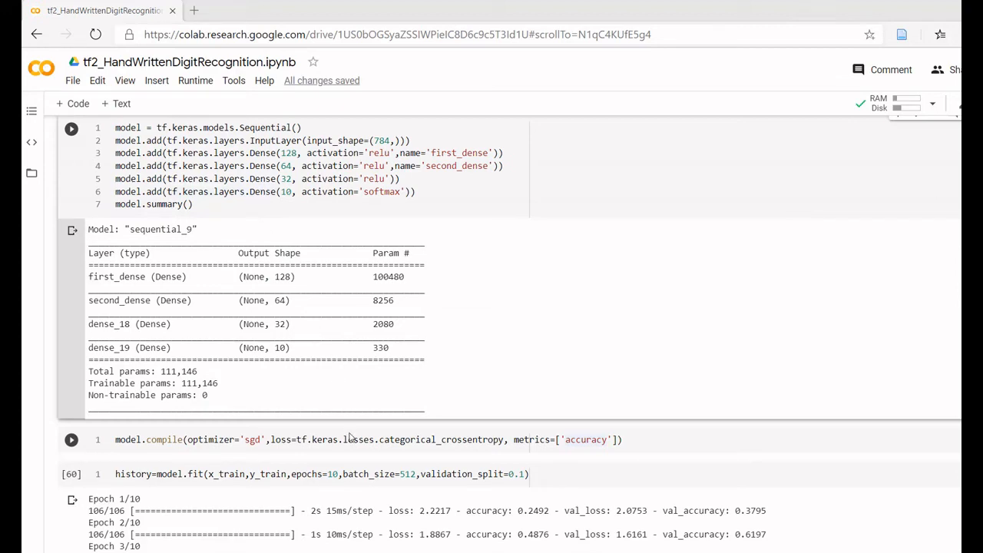
# Step: Insert model.add(tf.keras.layers.BatchNormalization()) after the first Dense layer
pyautogui.scroll(-3)
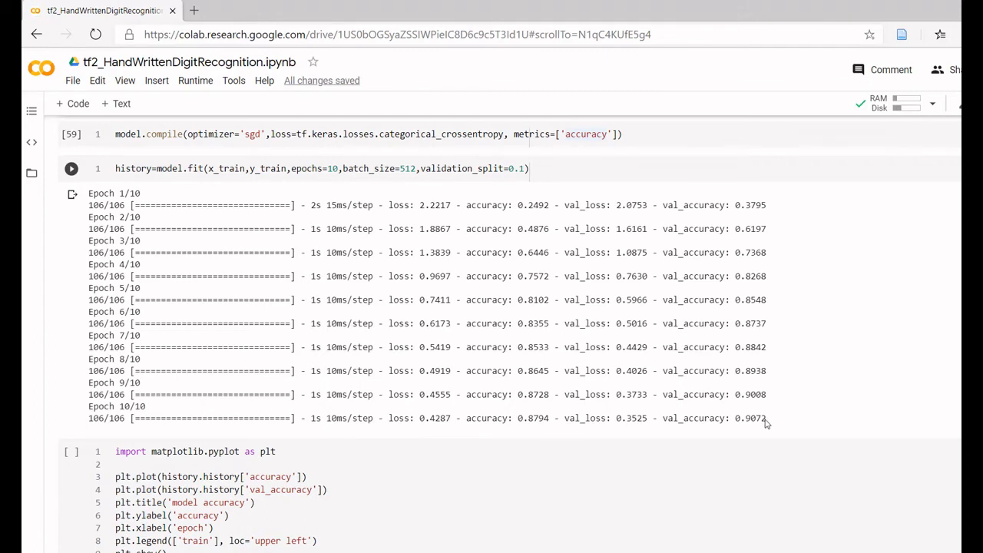
pyautogui.moveTo(535, 423)
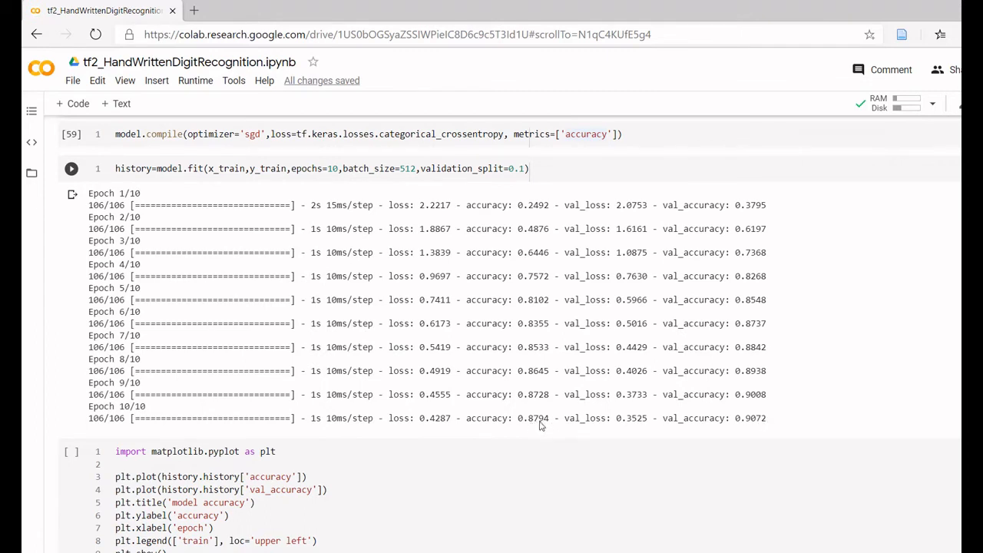
pyautogui.moveTo(760, 428)
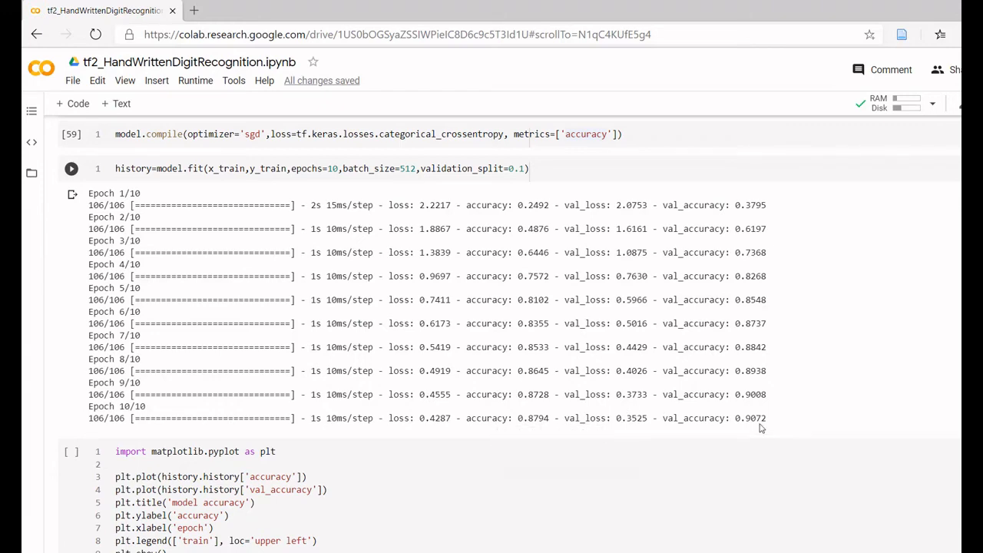
pyautogui.click(71, 167)
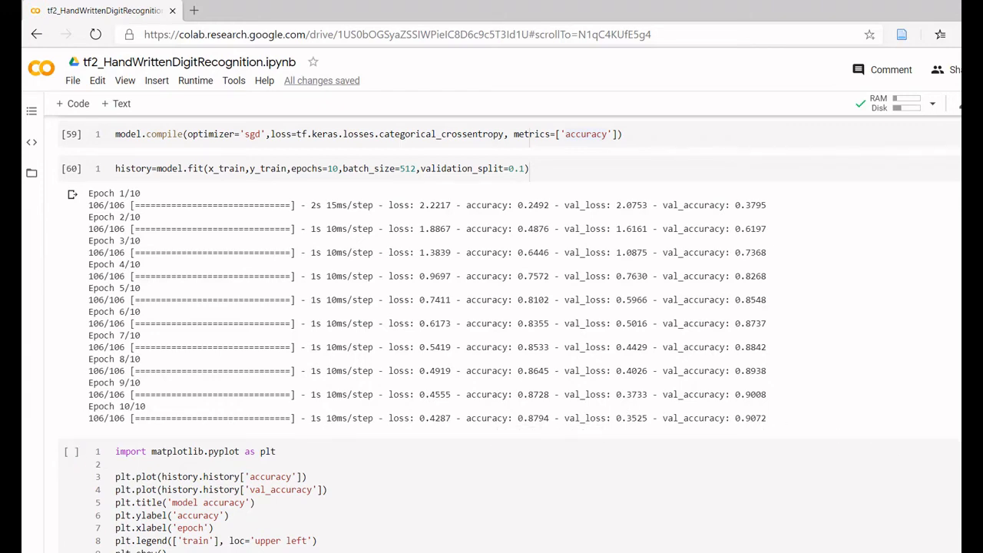
pyautogui.scroll(3)
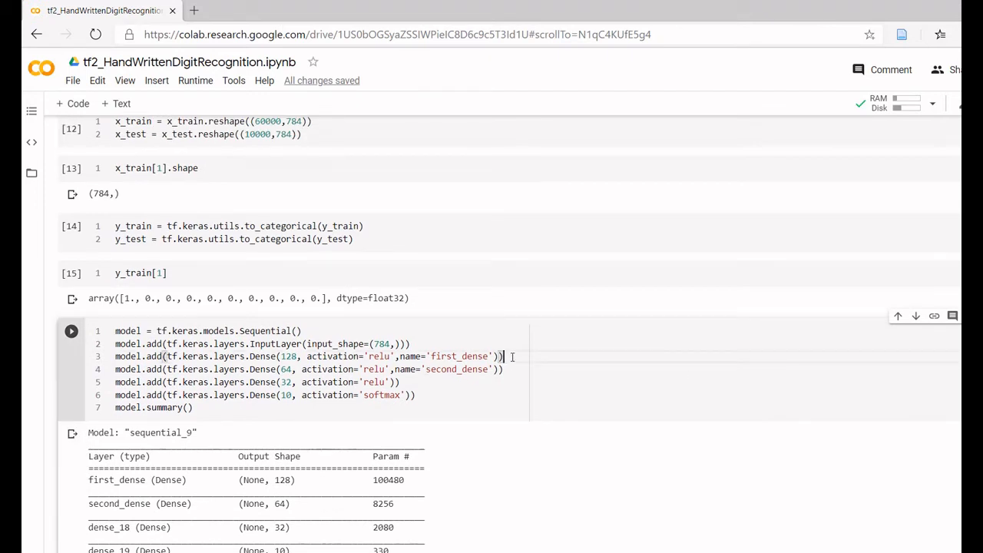
pyautogui.press('enter')
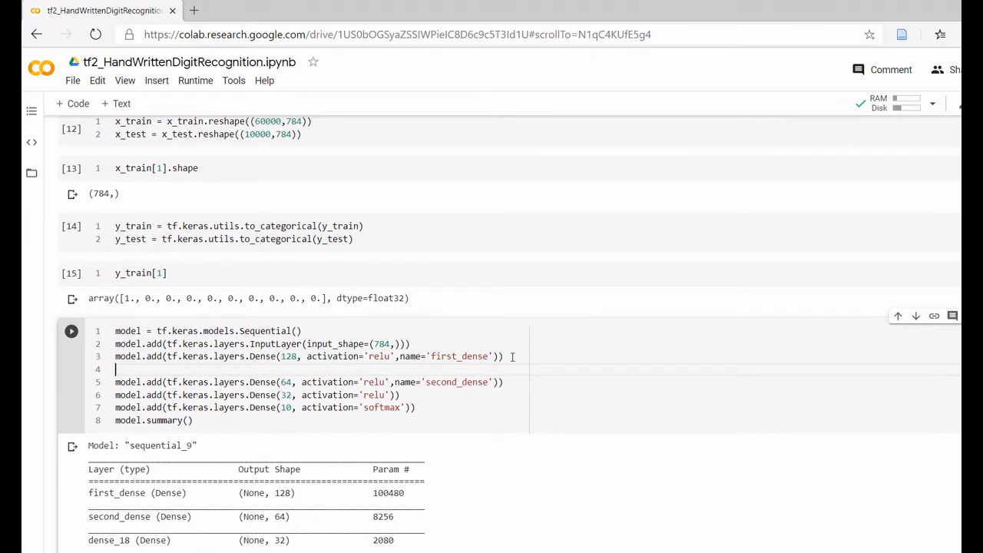
pyautogui.moveTo(553, 347)
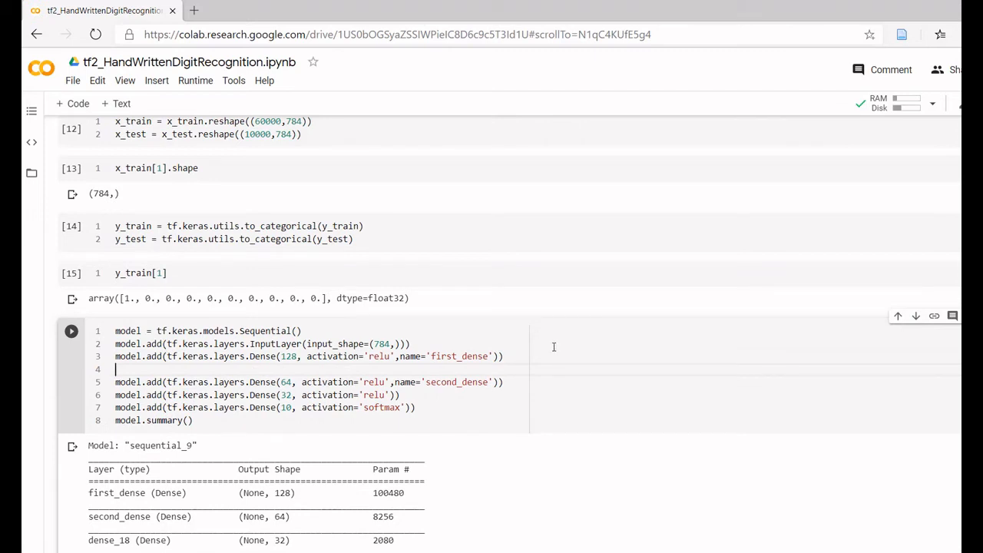
pyautogui.write('model.add')
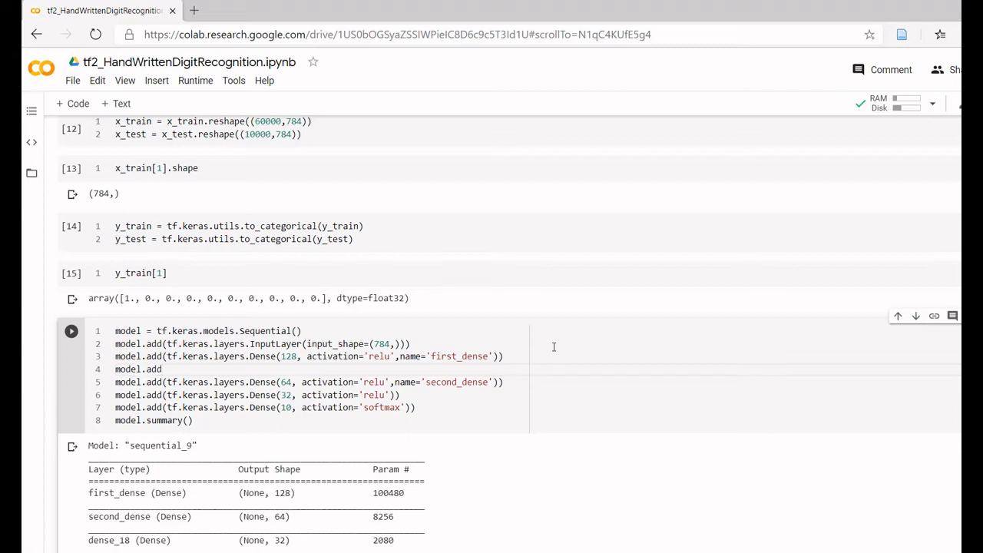
pyautogui.write('(tf.keras.layers.B')
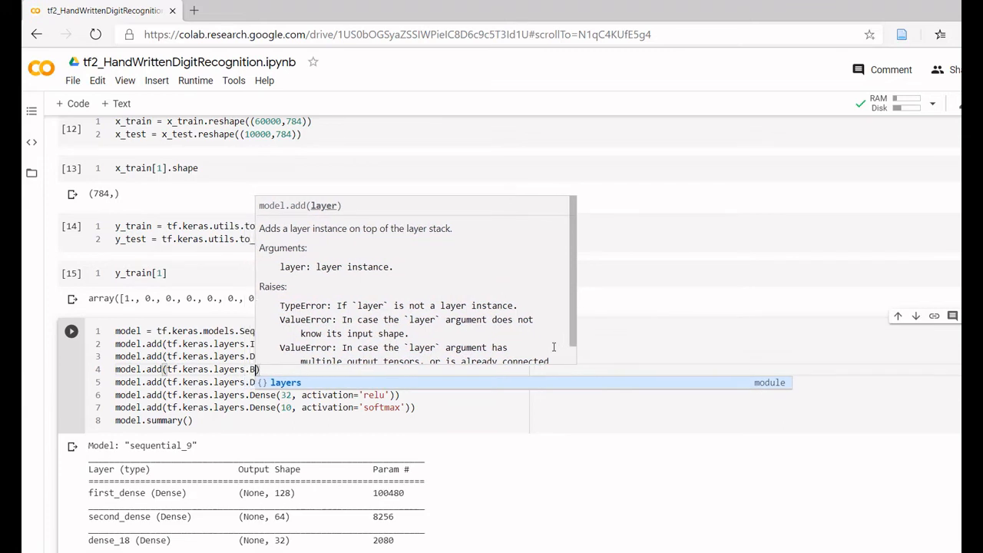
pyautogui.write('atchNormalization(')
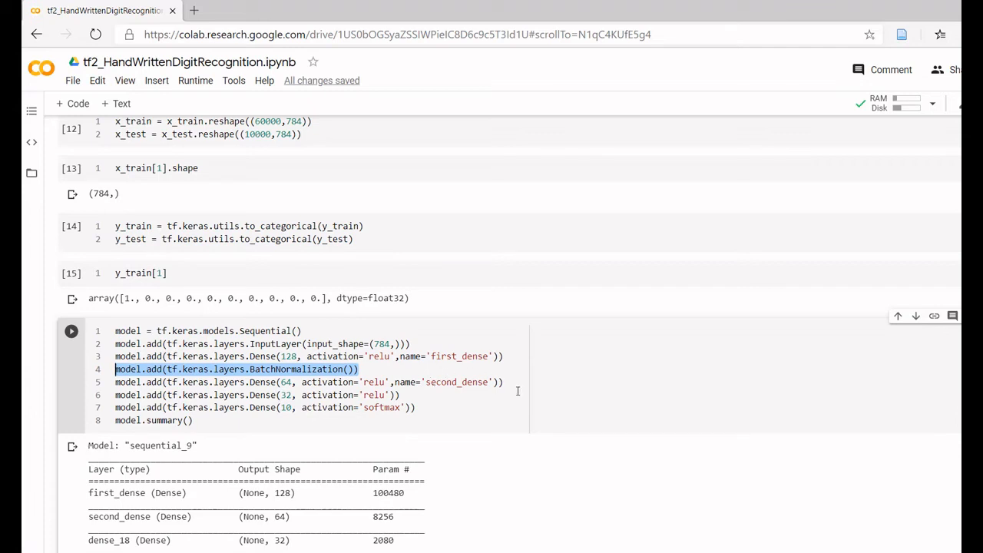
# Step: Insert model.add(tf.keras.layers.BatchNormalization()) after the second and third Dense layers
pyautogui.press('enter')
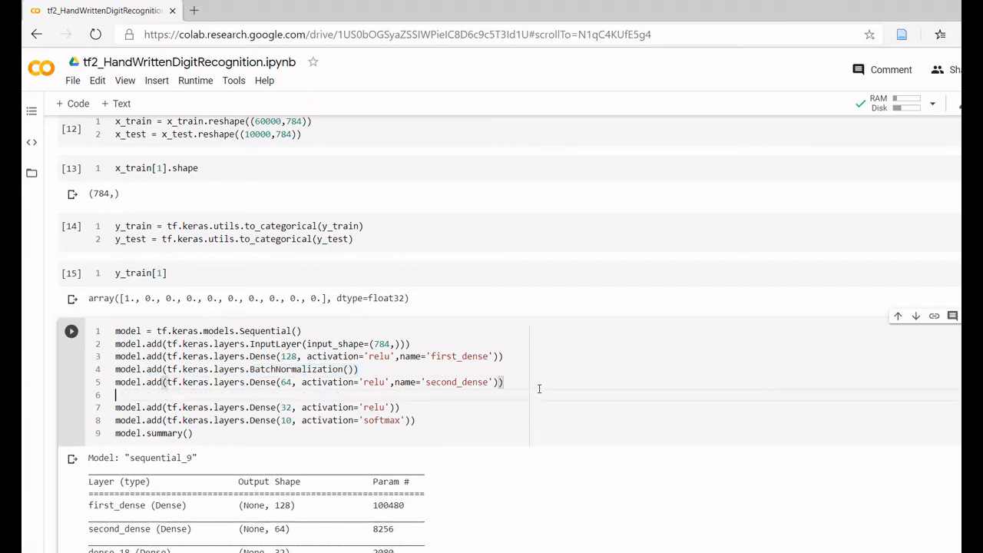
pyautogui.write('model.add(tf.keras.layers.BatchNormalization())')
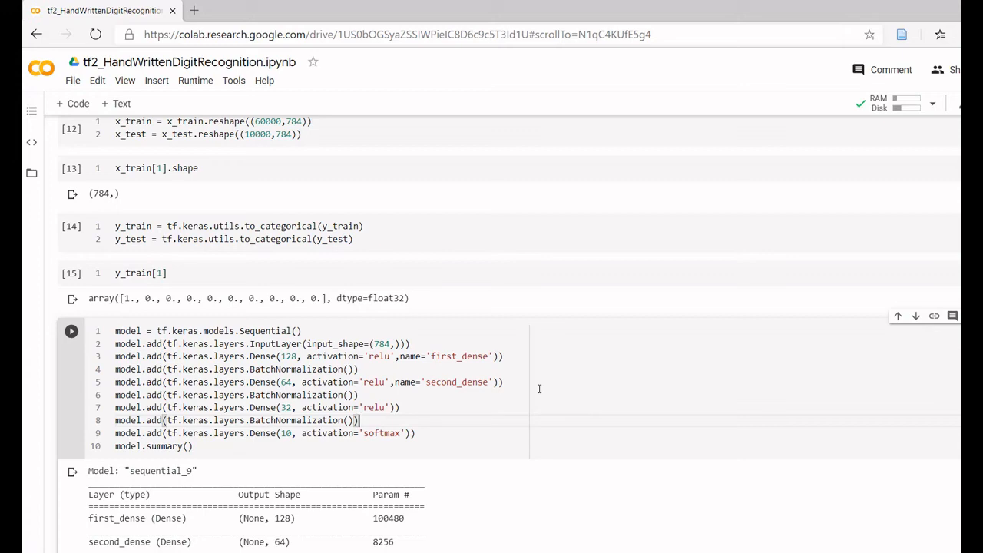
# Step: Rerun the model cell so model.summary() lists three batch_normalization layers and 112,042 parameters
pyautogui.click(71, 331)
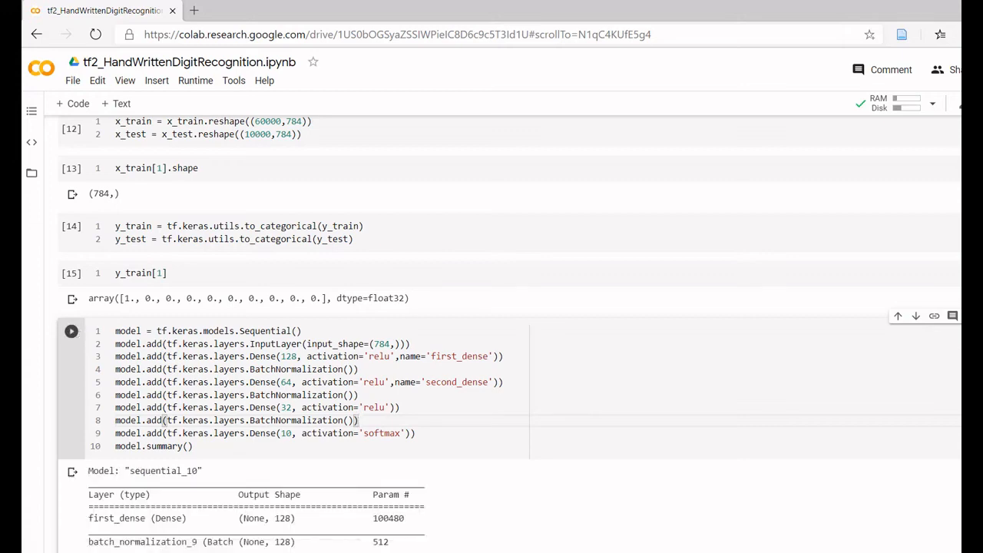
pyautogui.scroll(-3)
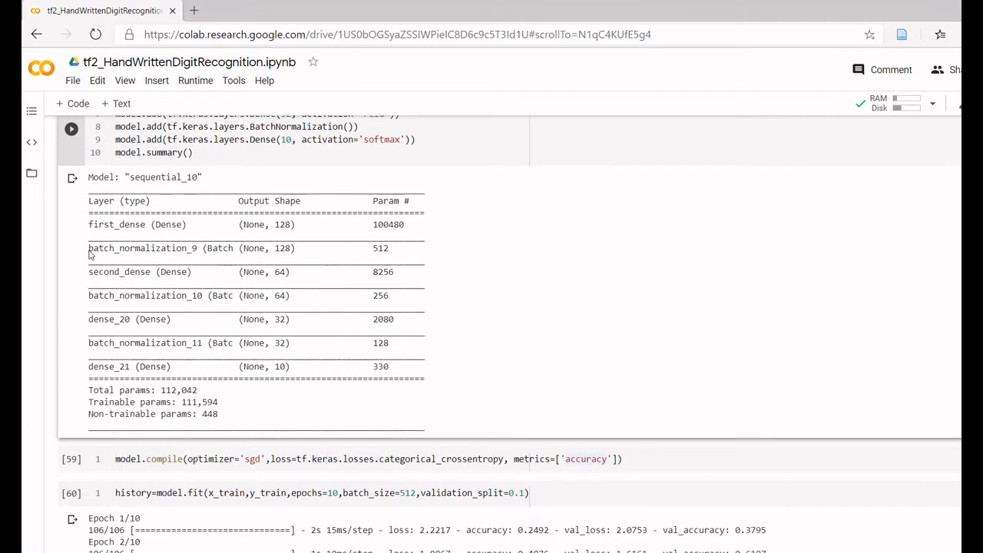
pyautogui.moveTo(183, 304)
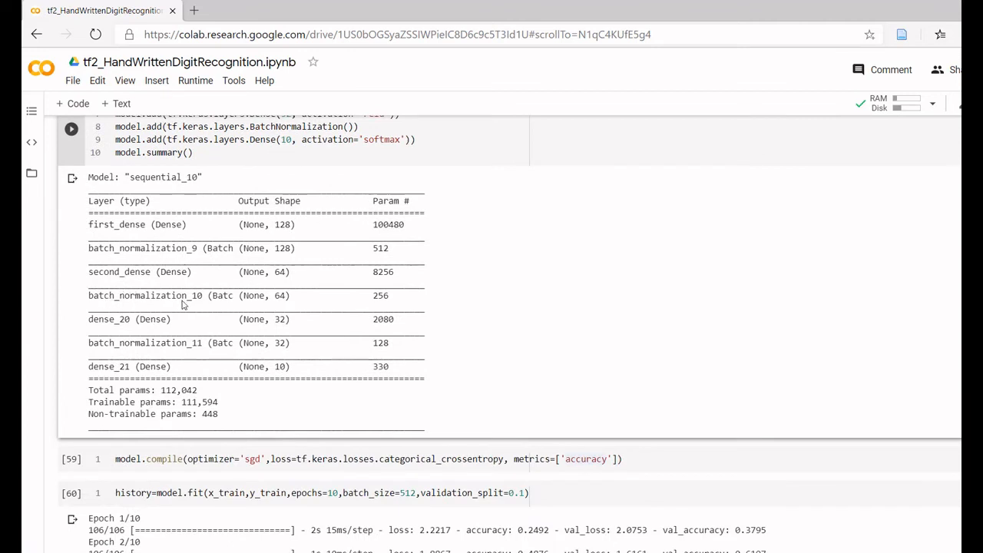
pyautogui.moveTo(176, 255)
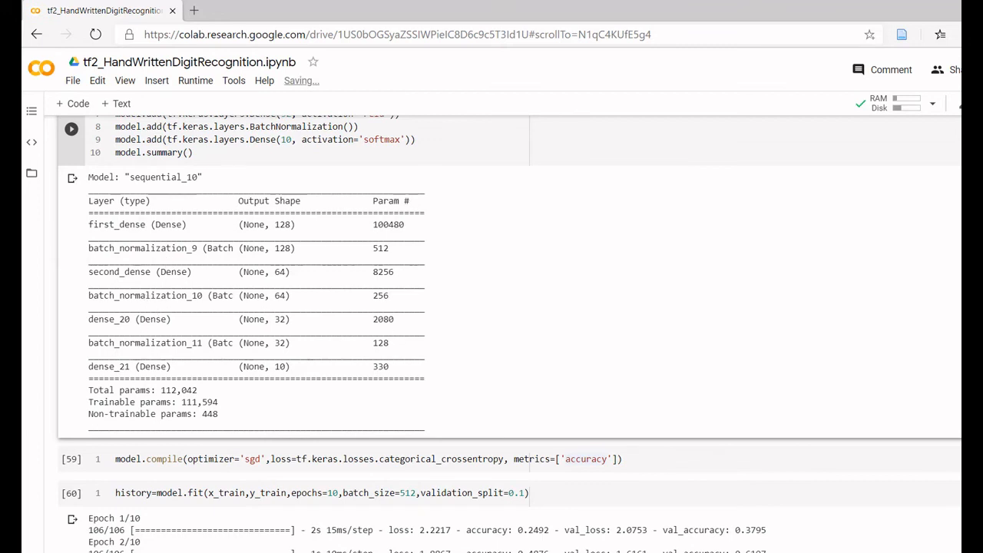
pyautogui.scroll(-3)
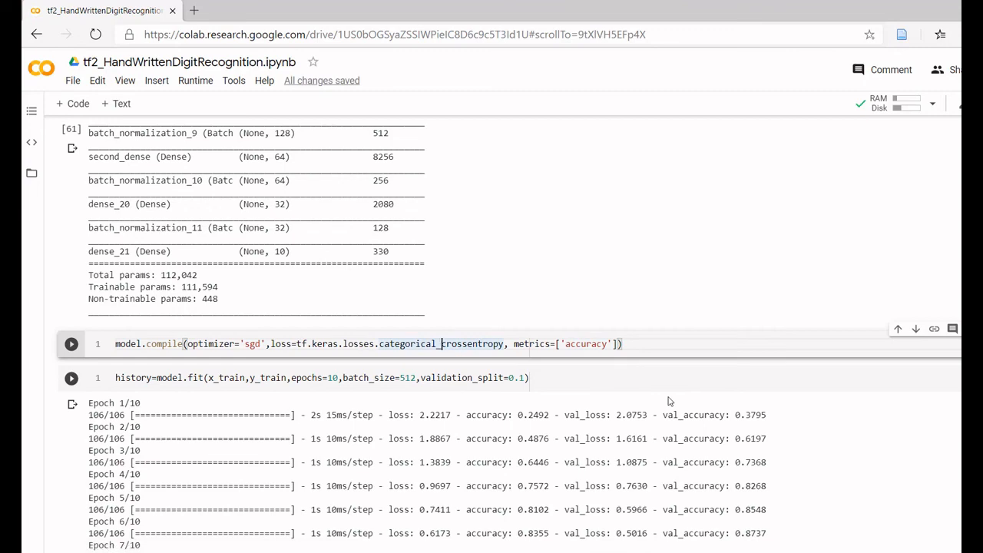
# Step: Recompile and retrain the model for 10 epochs, reaching 0.9522 validation accuracy
pyautogui.click(70, 344)
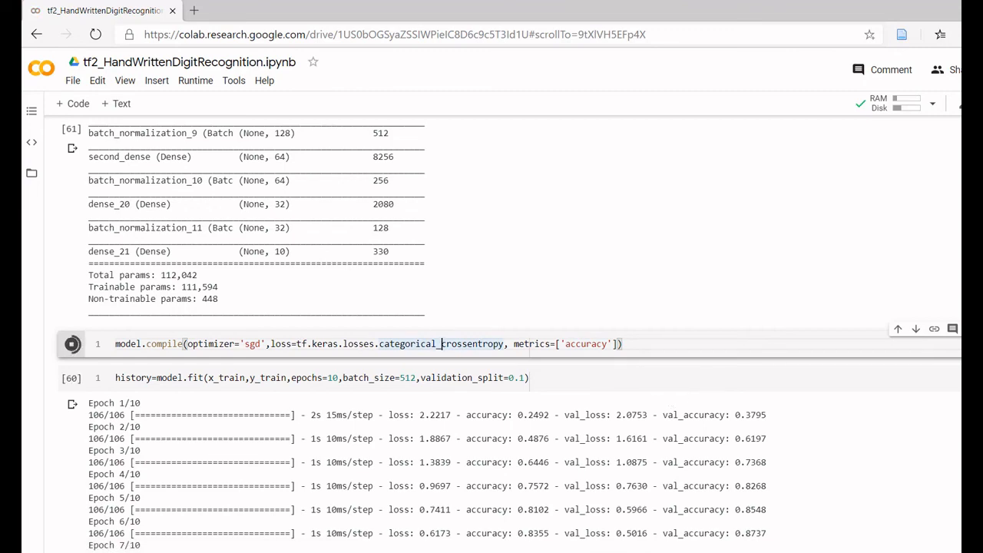
pyautogui.scroll(-3)
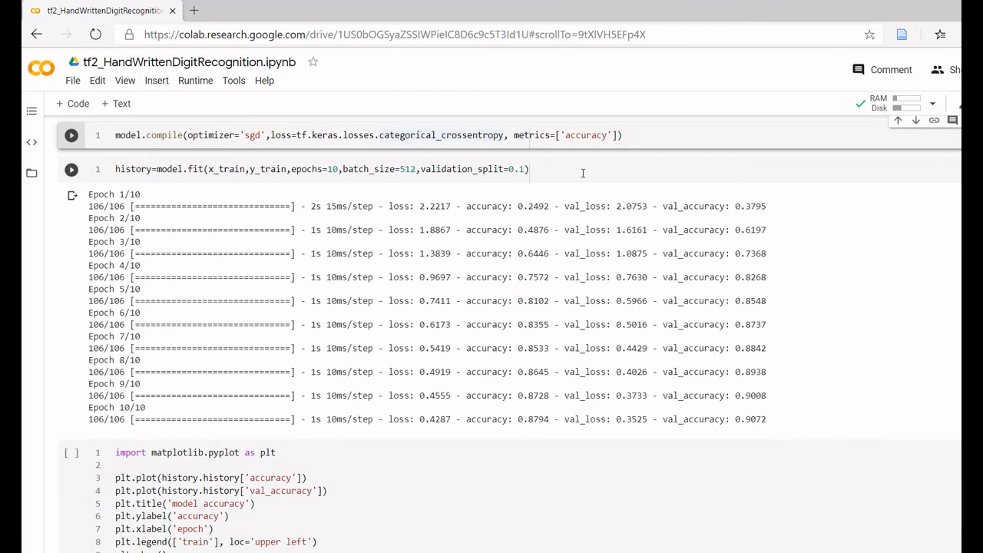
pyautogui.click(70, 169)
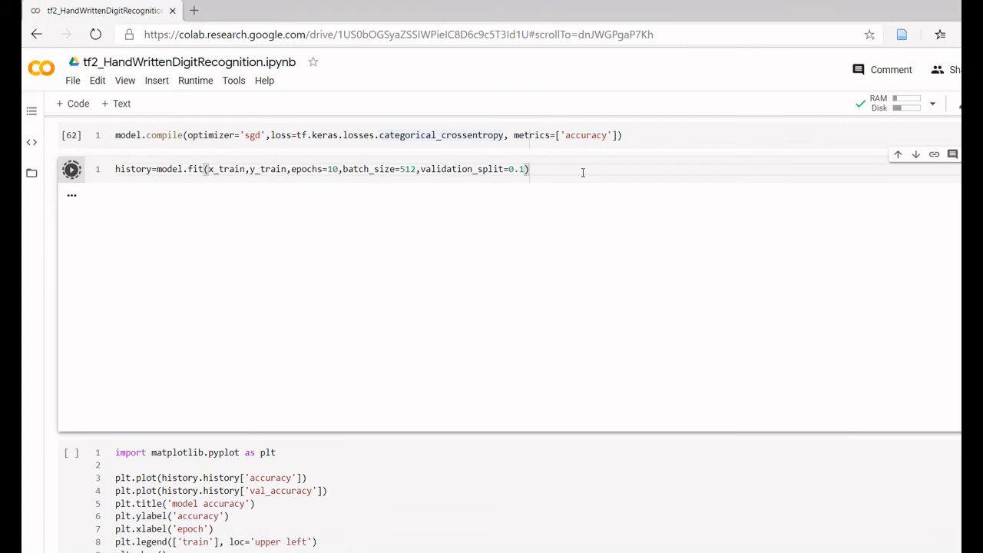
pyautogui.click(71, 169)
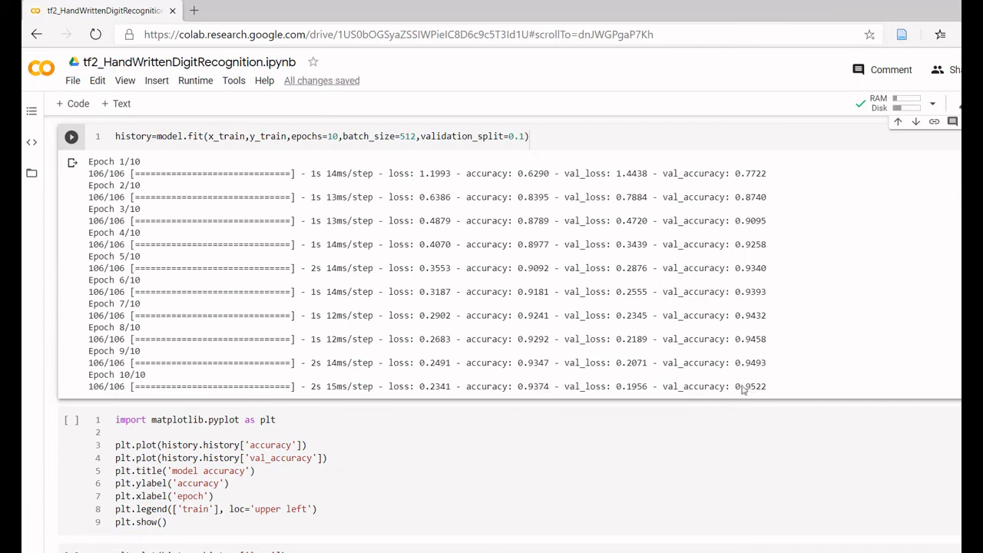
pyautogui.moveTo(924, 418)
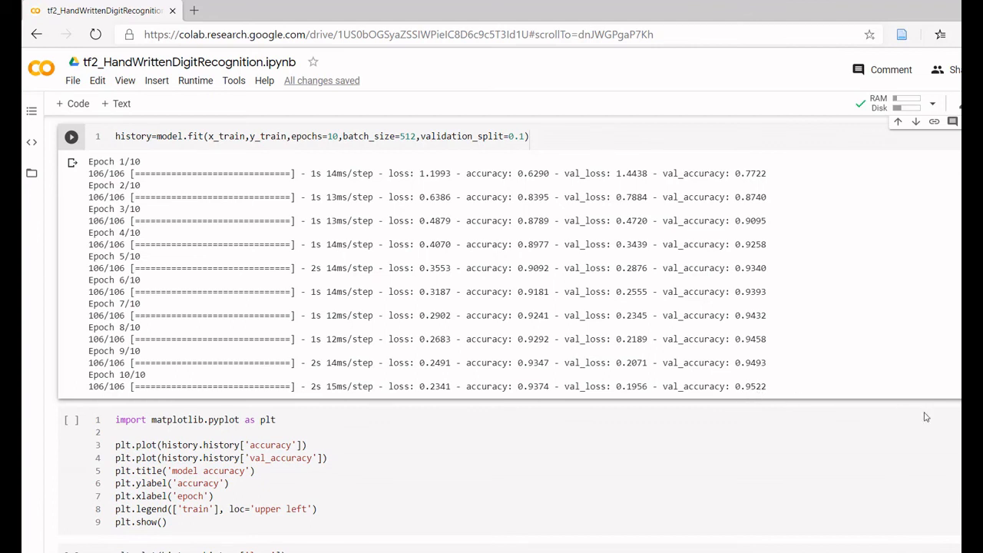
pyautogui.moveTo(529, 393)
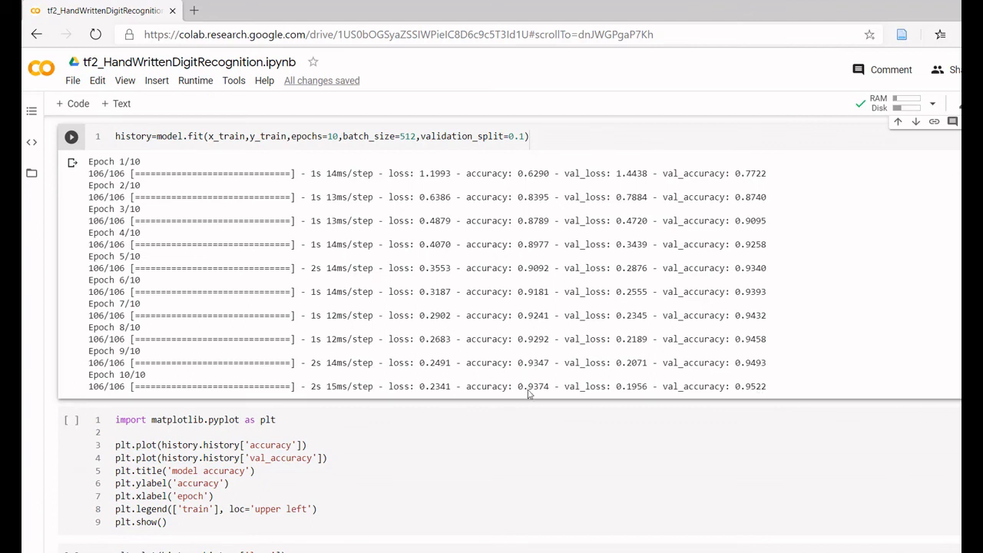
pyautogui.click(71, 419)
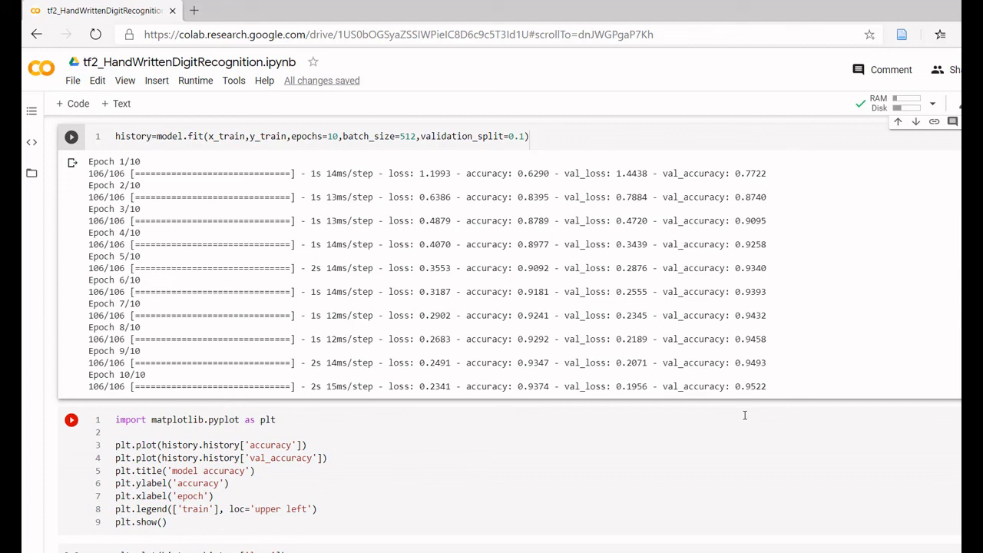
pyautogui.scroll(3)
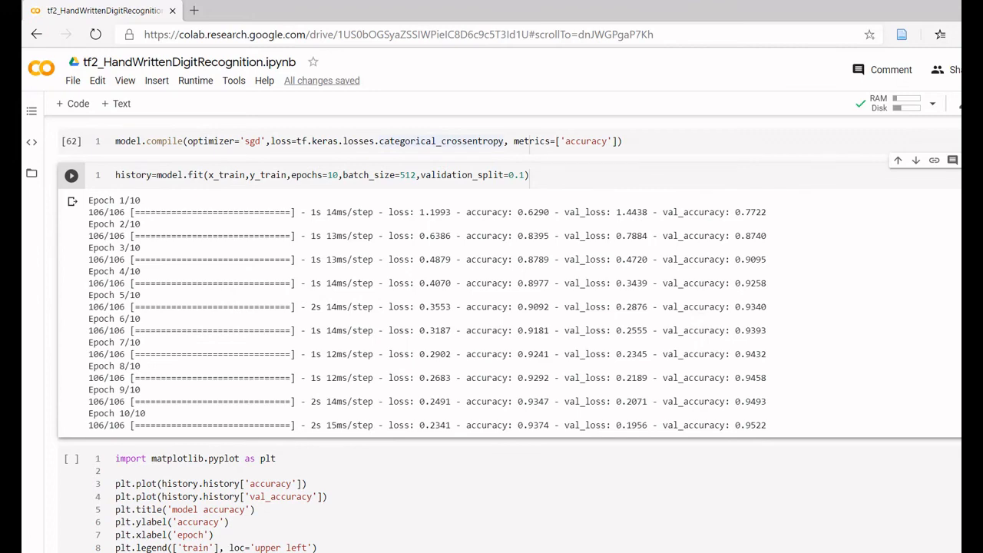
pyautogui.scroll(3)
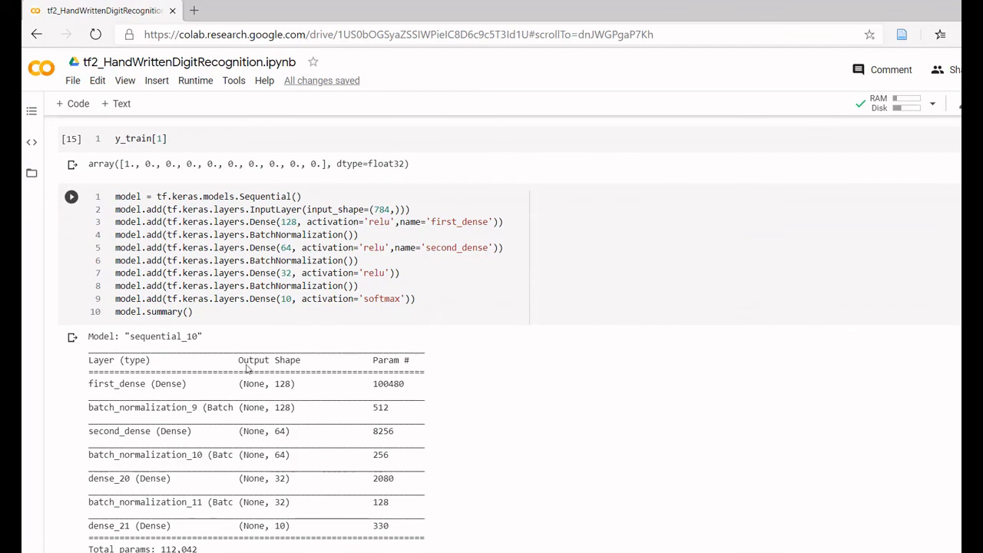
pyautogui.moveTo(267, 344)
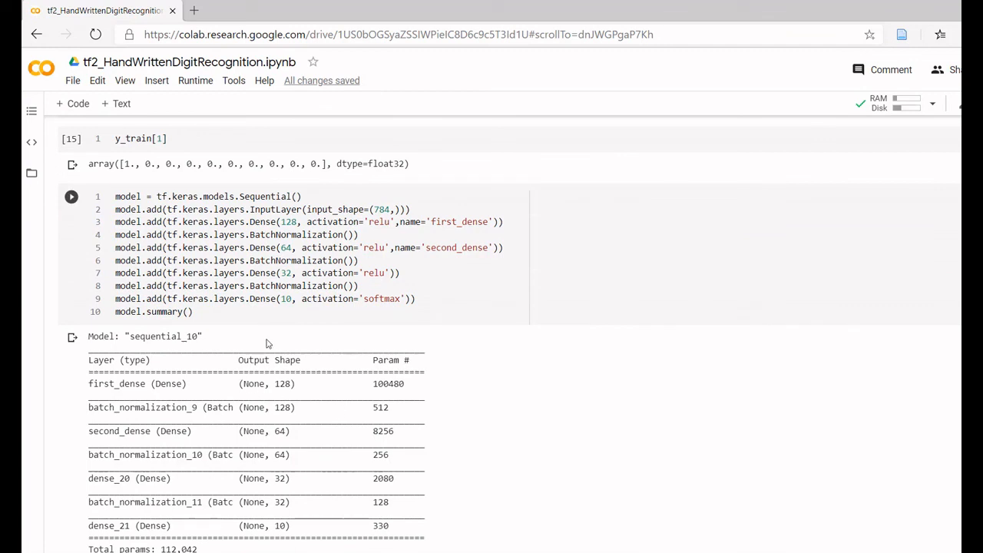